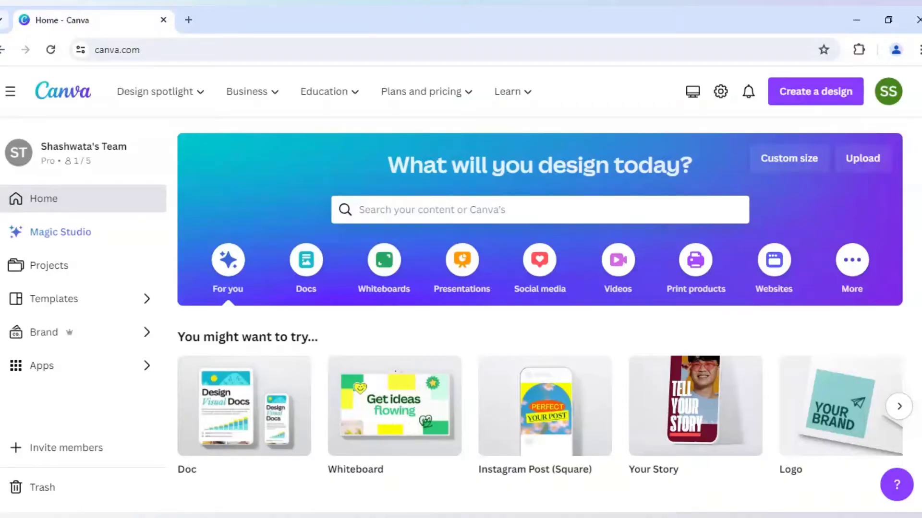
{"action": "mouse_move", "coordinate": [543, 406]}
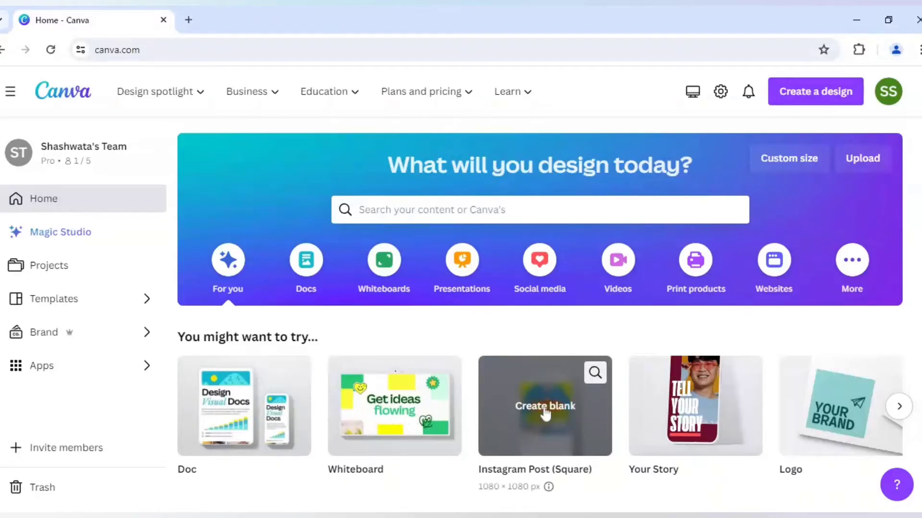
Create a blank 1080×1080 Instagram Post (Square) design.
{"action": "left_click", "coordinate": [544, 406]}
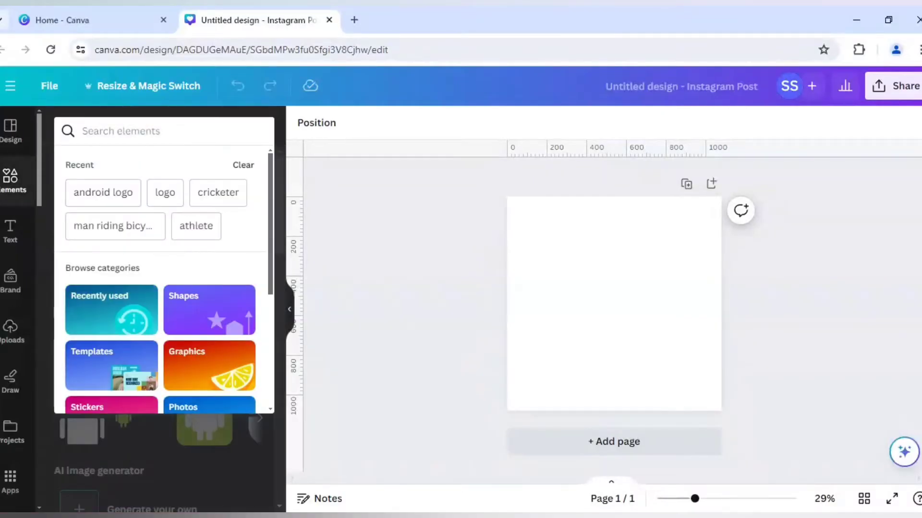
Search 'CRICKETER' photos and add the batting cricketer photo to the post.
{"action": "type", "text": "CRICKETER"}
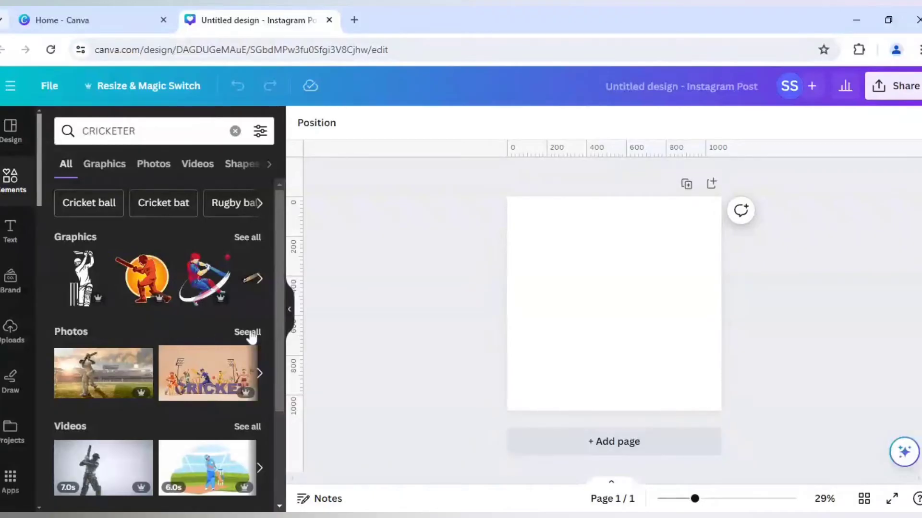
{"action": "left_click", "coordinate": [152, 165]}
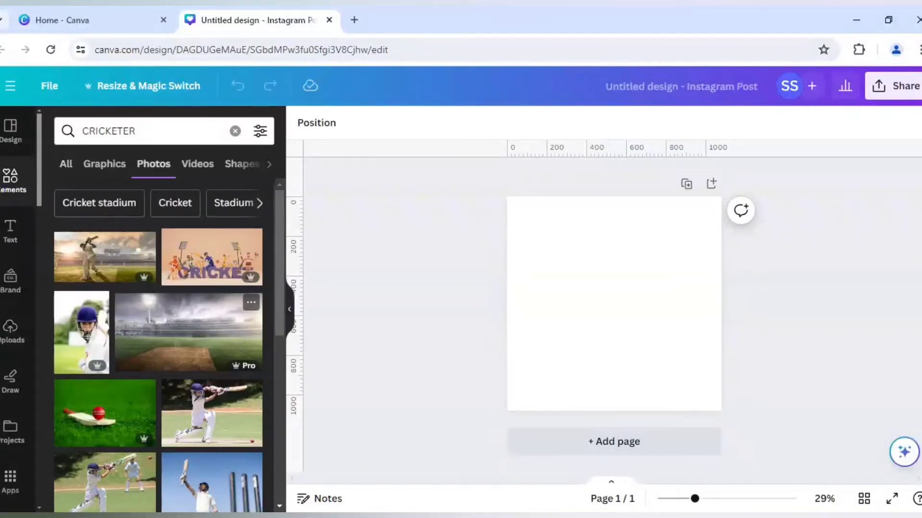
{"action": "scroll", "scroll_direction": "down", "scroll_amount": 3}
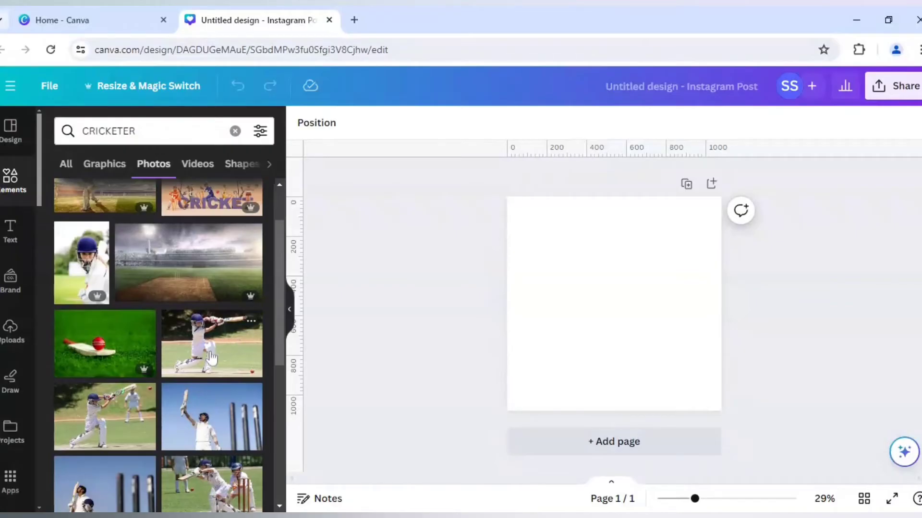
{"action": "left_click", "coordinate": [212, 344]}
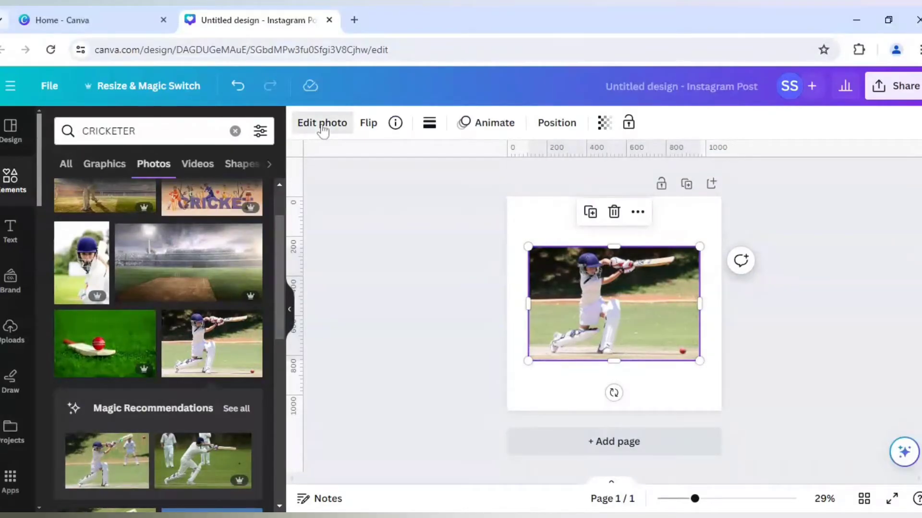
Apply BG Remover to the cricketer photo, leaving only the player.
{"action": "left_click", "coordinate": [321, 123]}
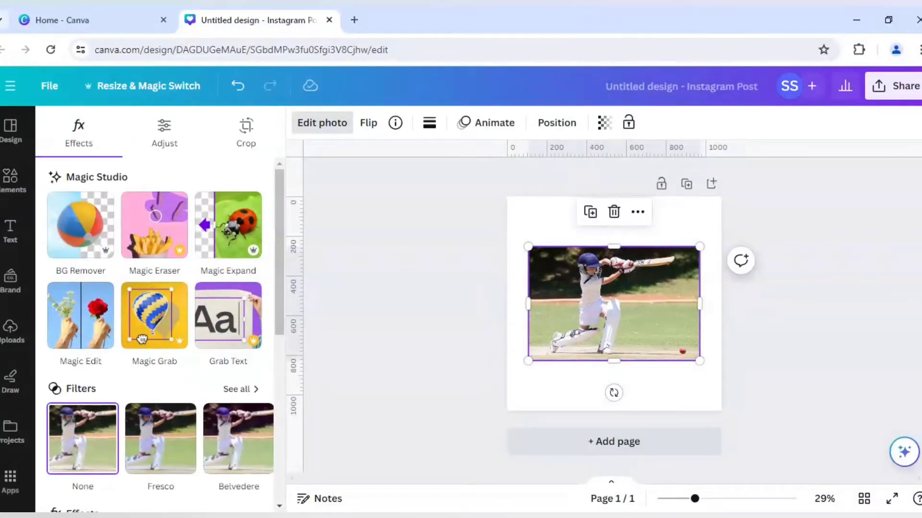
{"action": "mouse_move", "coordinate": [86, 233]}
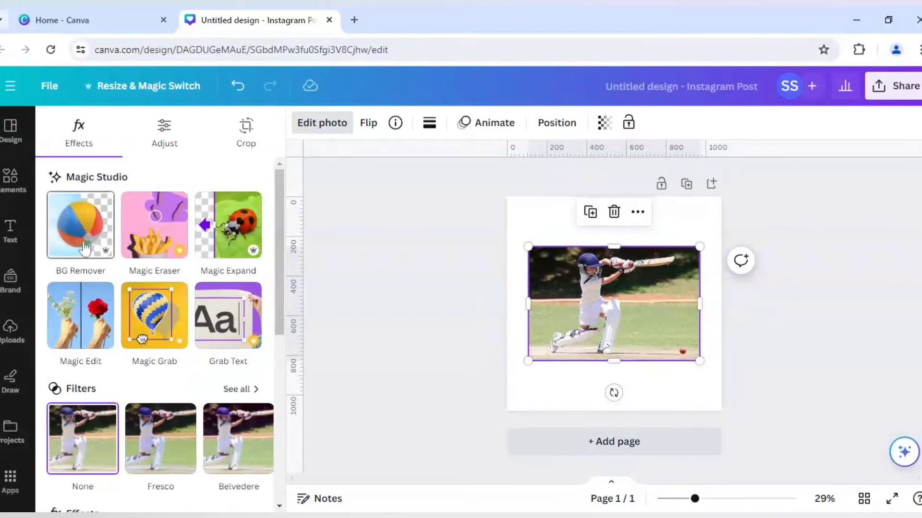
{"action": "left_click", "coordinate": [79, 225]}
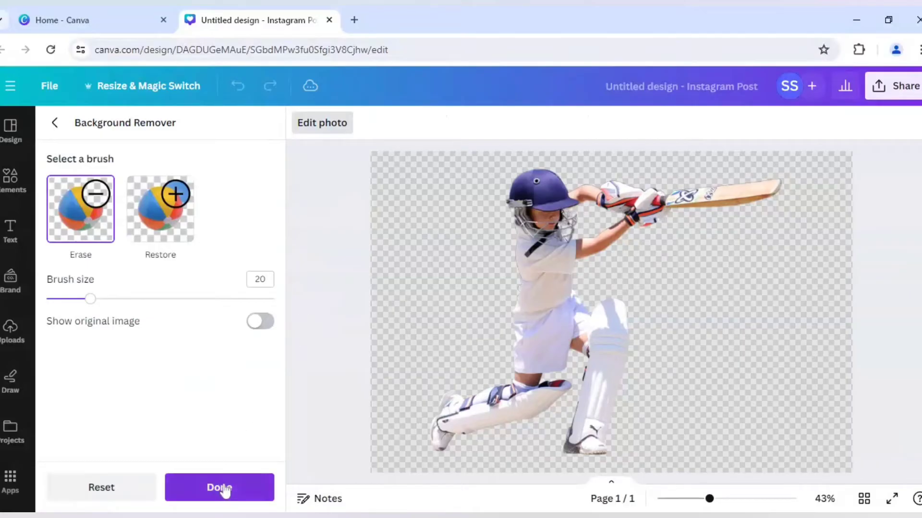
{"action": "left_click", "coordinate": [220, 487]}
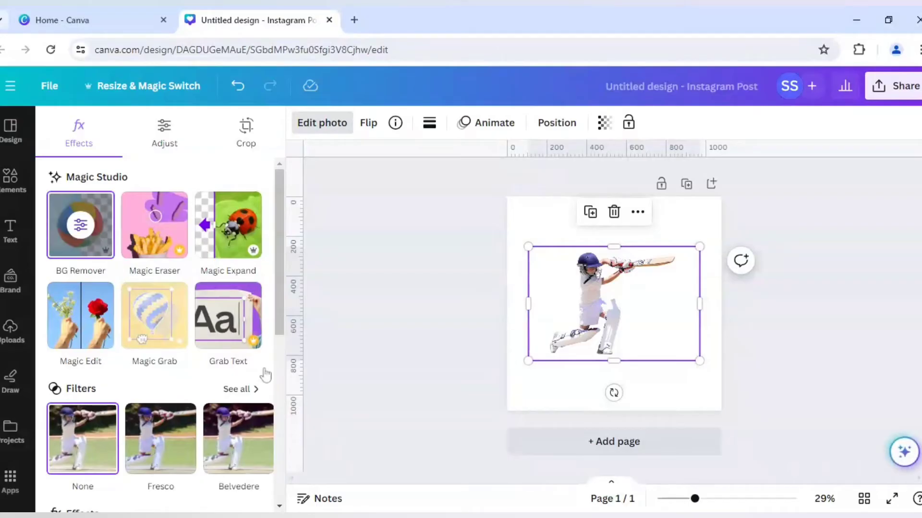
Apply a custom black-and-white Duotone effect to the cutout cricketer.
{"action": "scroll", "scroll_direction": "down", "scroll_amount": 3}
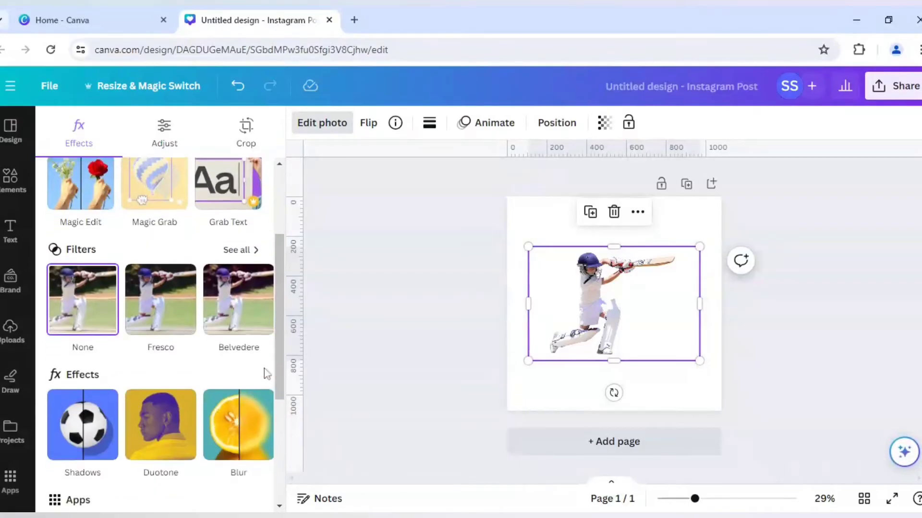
{"action": "scroll", "scroll_direction": "down", "scroll_amount": 3}
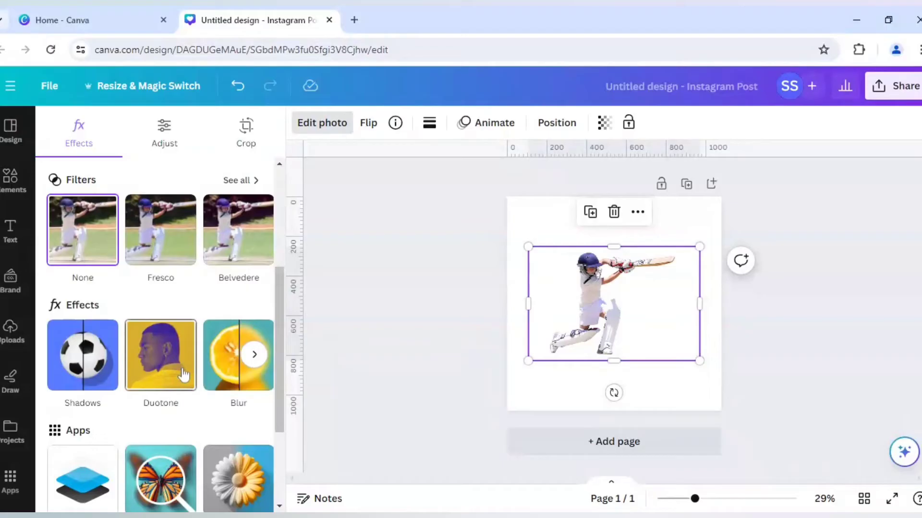
{"action": "mouse_move", "coordinate": [169, 359]}
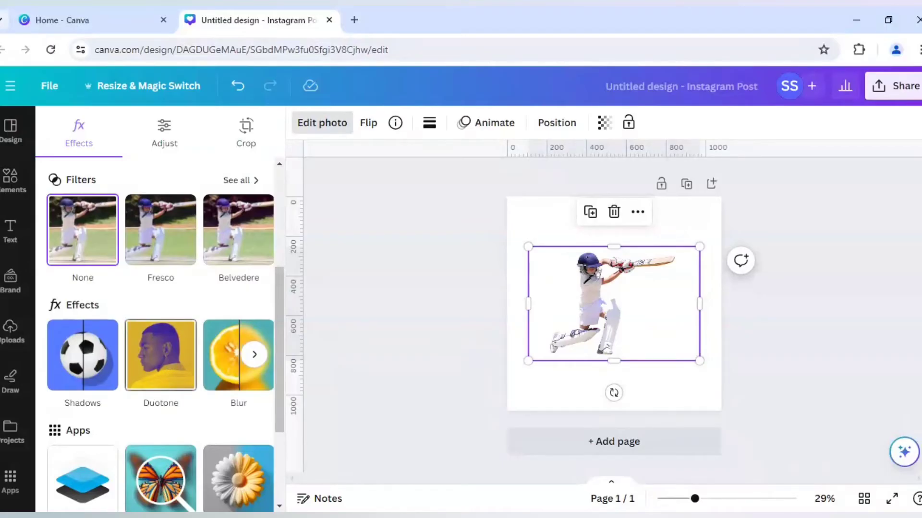
{"action": "left_click", "coordinate": [159, 355]}
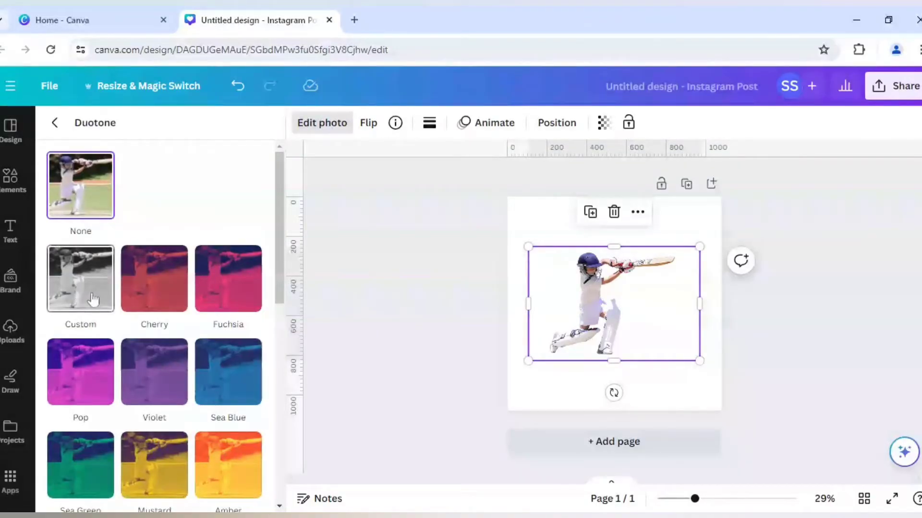
{"action": "left_click", "coordinate": [80, 278]}
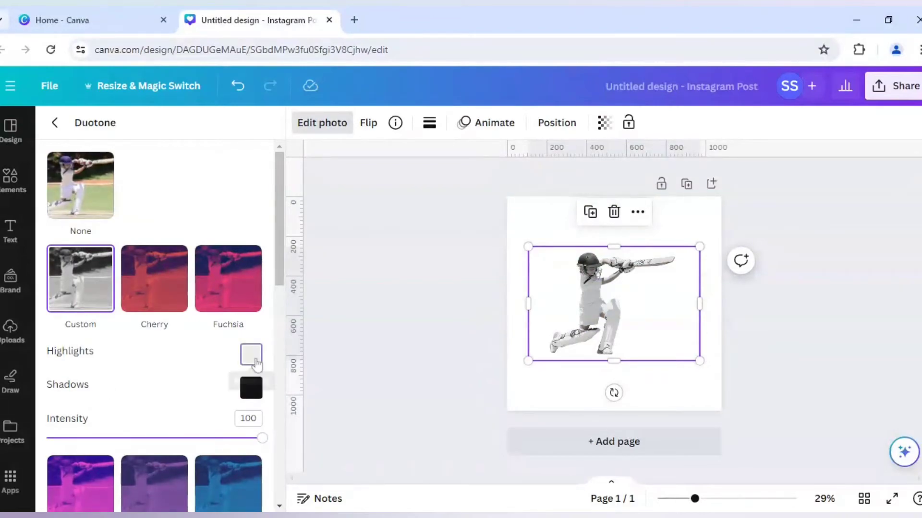
Set duotone Highlights and Shadows both to white (#FFFFFF).
{"action": "left_click", "coordinate": [251, 354]}
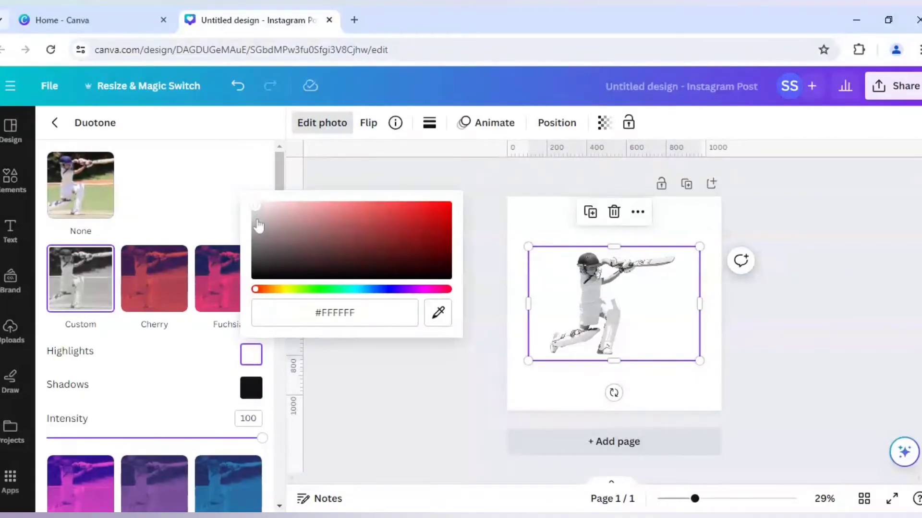
{"action": "mouse_move", "coordinate": [256, 215]}
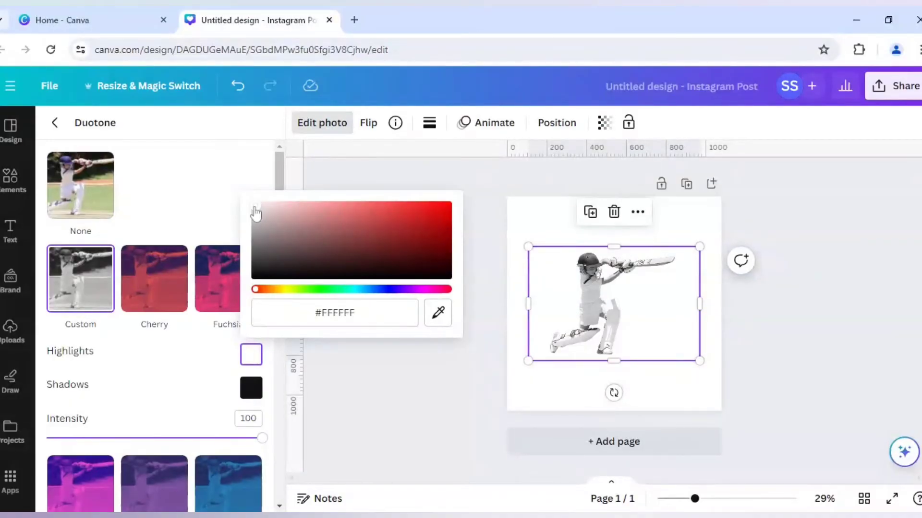
{"action": "mouse_move", "coordinate": [215, 398]}
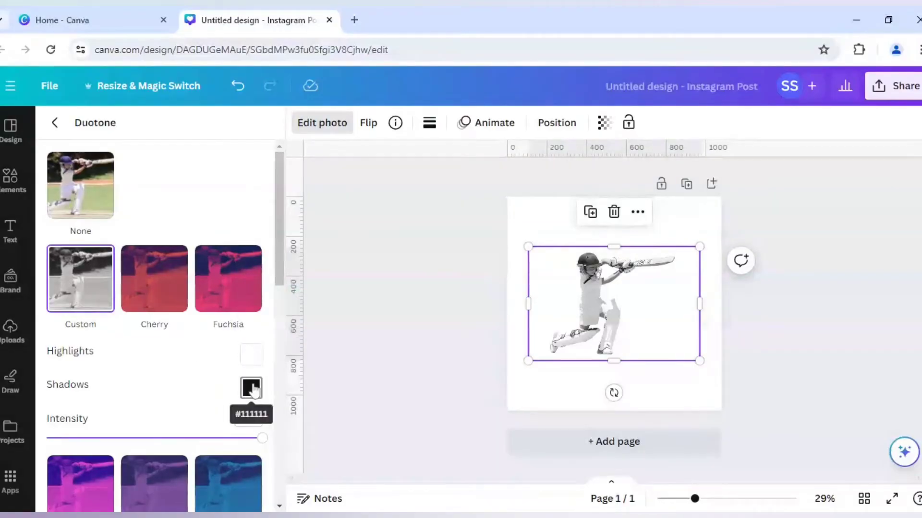
{"action": "left_click", "coordinate": [251, 389]}
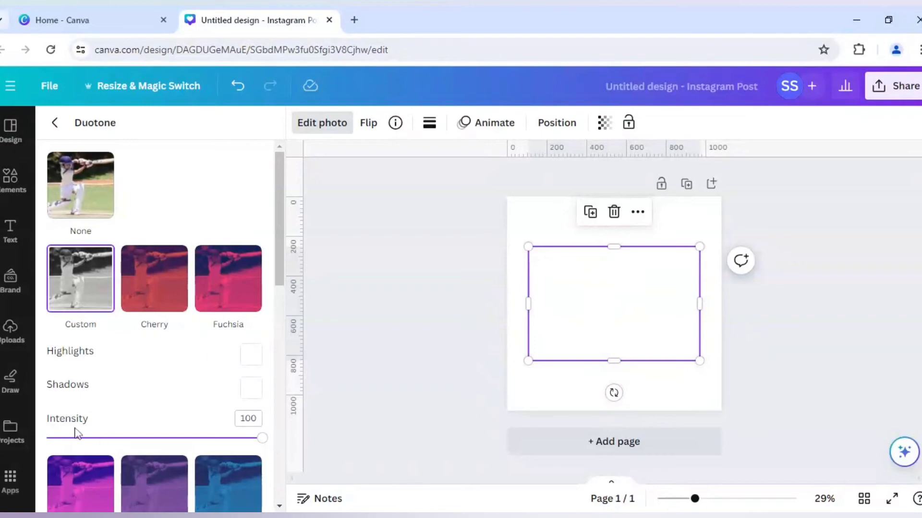
{"action": "mouse_move", "coordinate": [271, 434]}
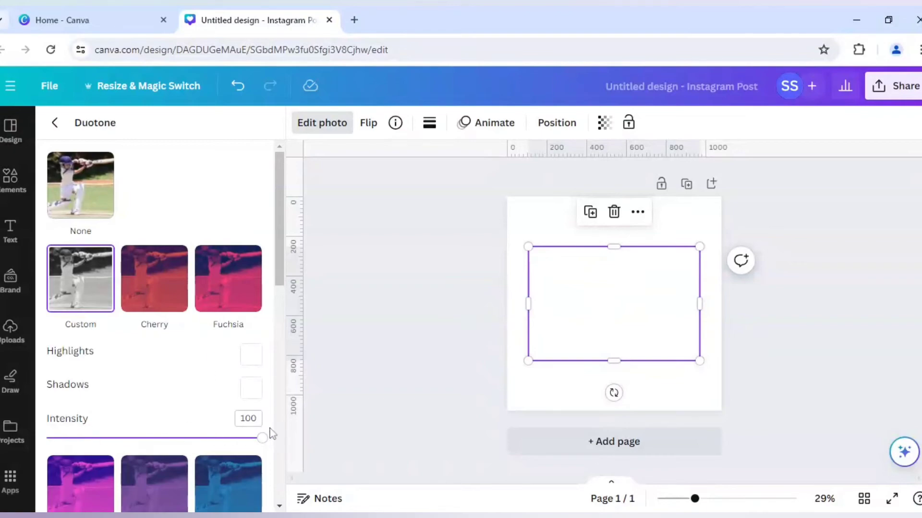
{"action": "mouse_move", "coordinate": [360, 330]}
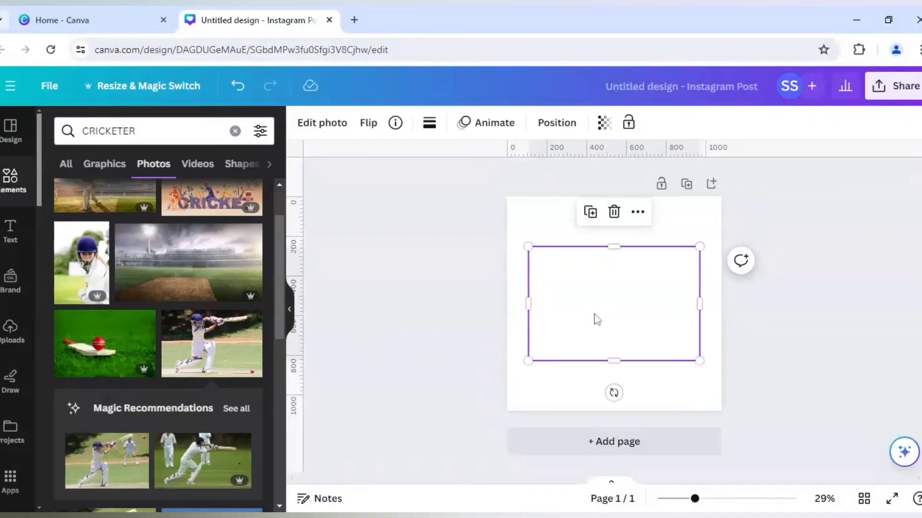
{"action": "mouse_move", "coordinate": [322, 123]}
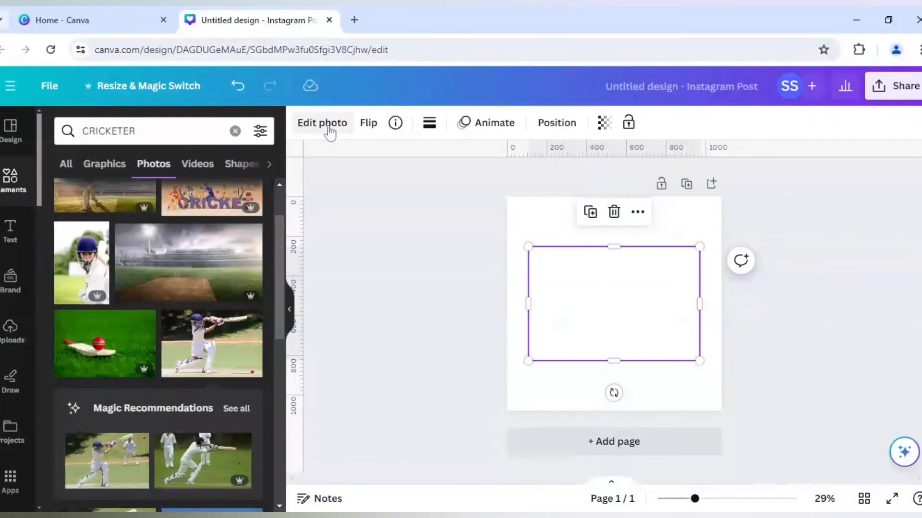
Bring up the Shadows effect options from the photo's Edit photo panel.
{"action": "left_click", "coordinate": [322, 122]}
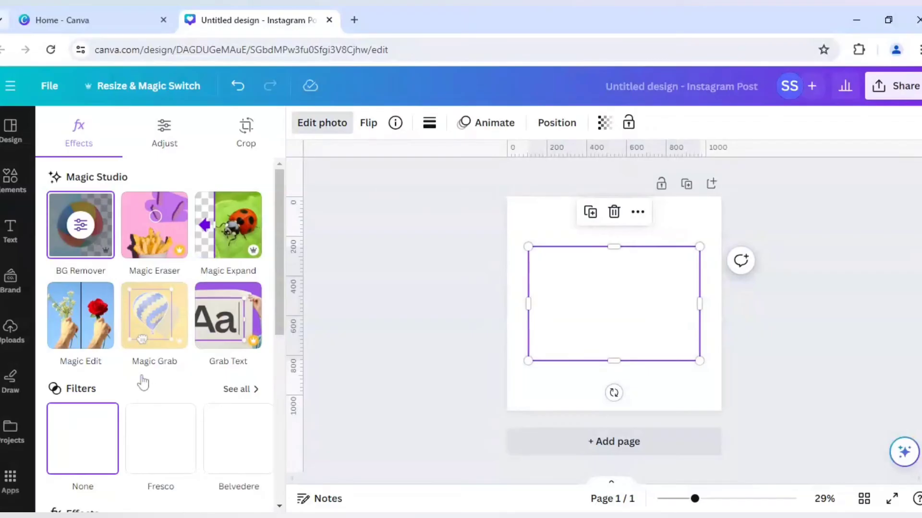
{"action": "mouse_move", "coordinate": [134, 386]}
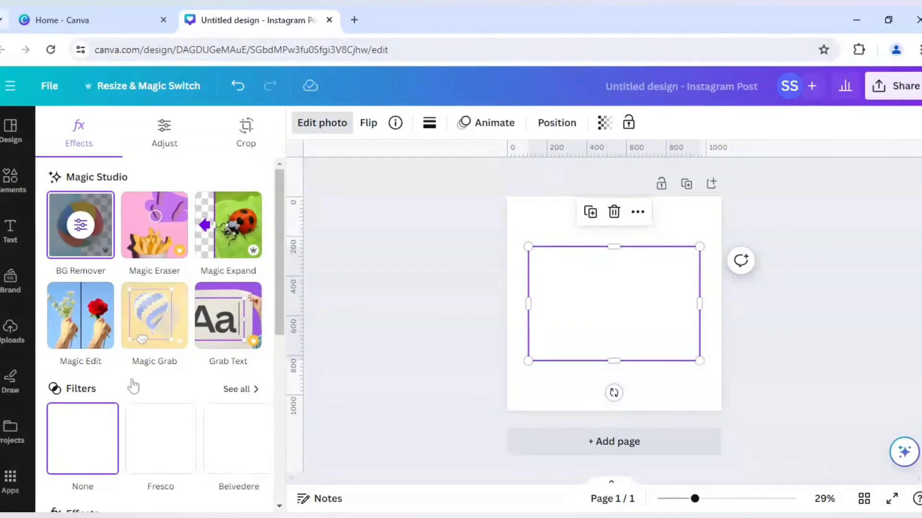
{"action": "scroll", "scroll_direction": "down", "scroll_amount": 3}
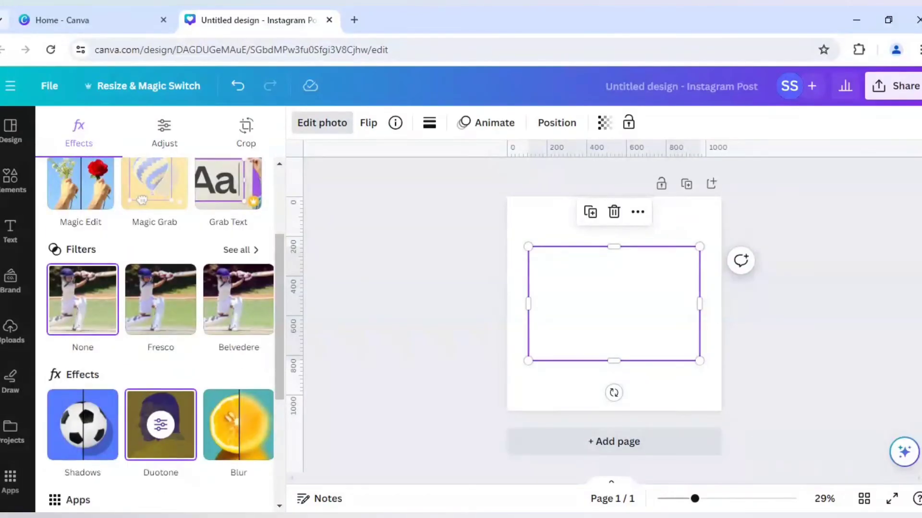
{"action": "scroll", "scroll_direction": "down", "scroll_amount": 3}
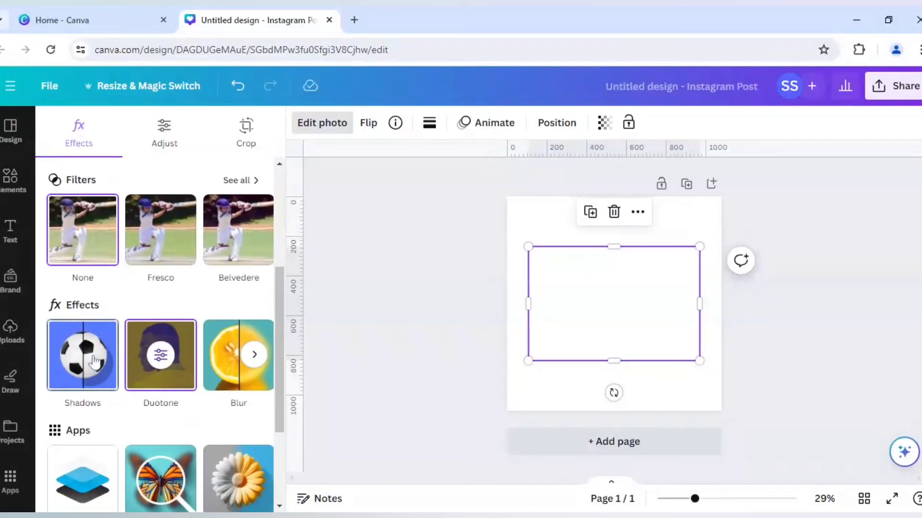
{"action": "left_click", "coordinate": [82, 355]}
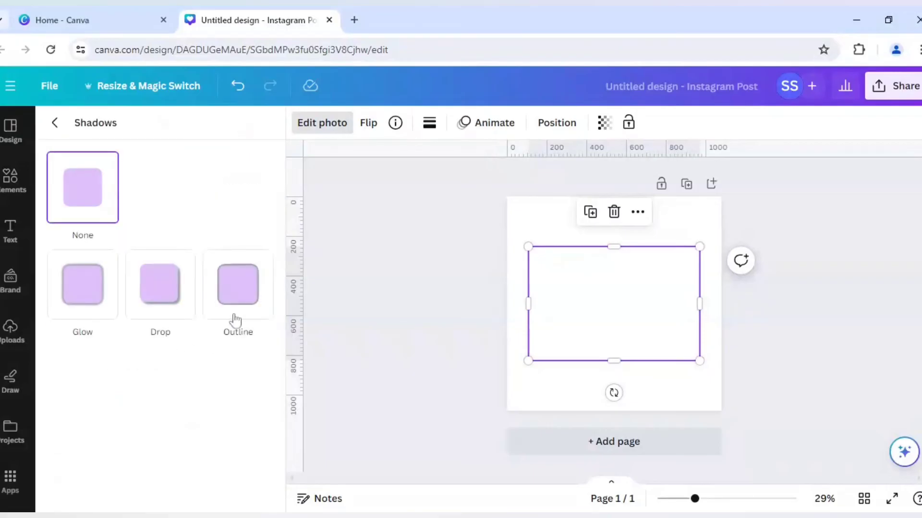
Apply a black Outline shadow: size 25, blur 0, intensity 100.
{"action": "left_click", "coordinate": [238, 285]}
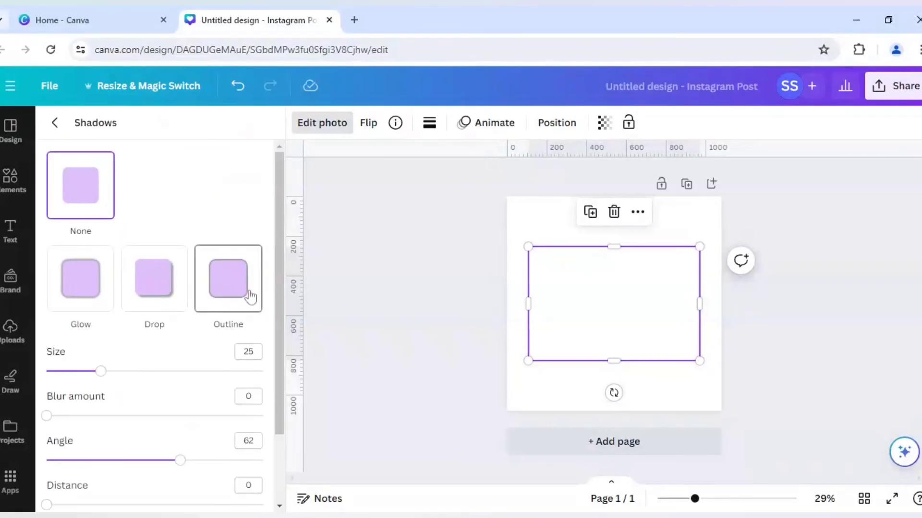
{"action": "scroll", "scroll_direction": "down", "scroll_amount": 3}
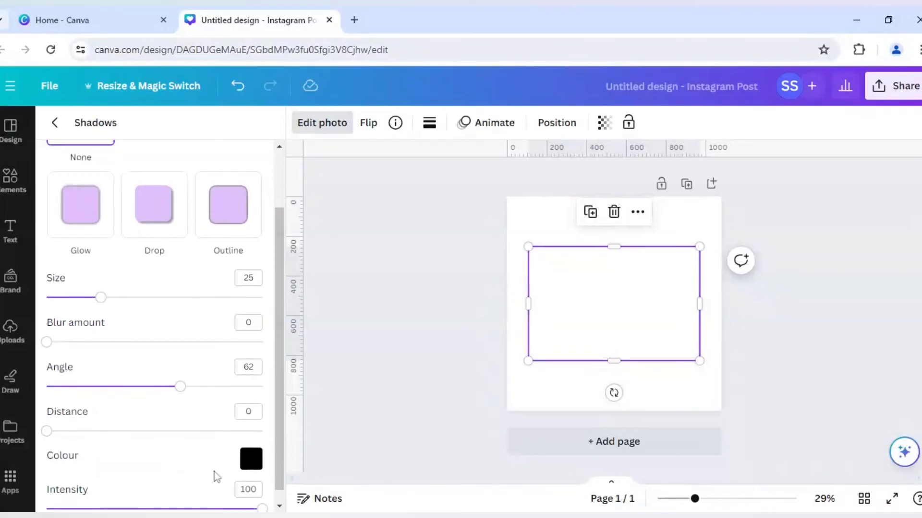
{"action": "scroll", "scroll_direction": "down", "scroll_amount": 3}
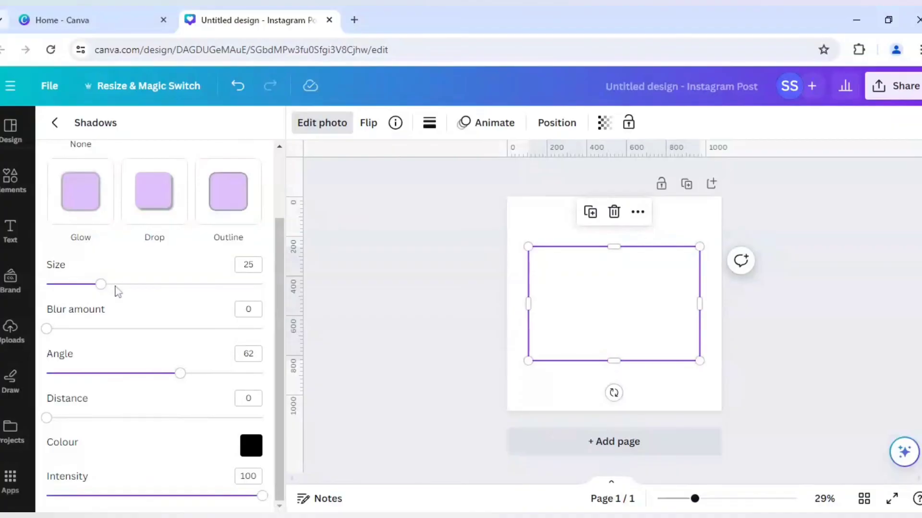
{"action": "mouse_move", "coordinate": [361, 378]}
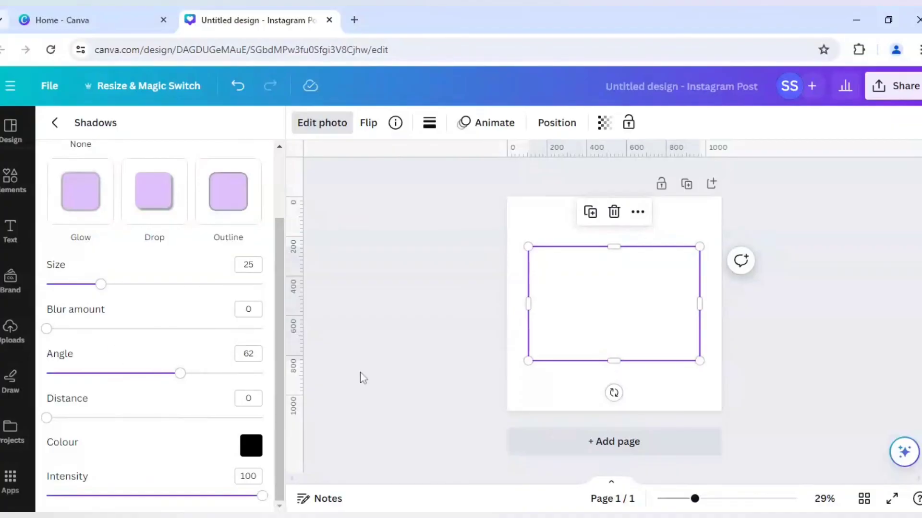
{"action": "mouse_move", "coordinate": [405, 369]}
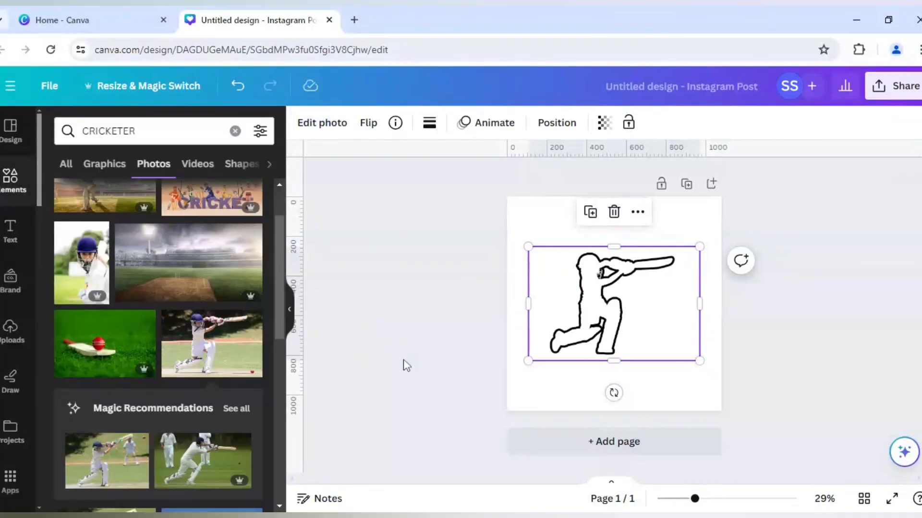
{"action": "mouse_move", "coordinate": [526, 374]}
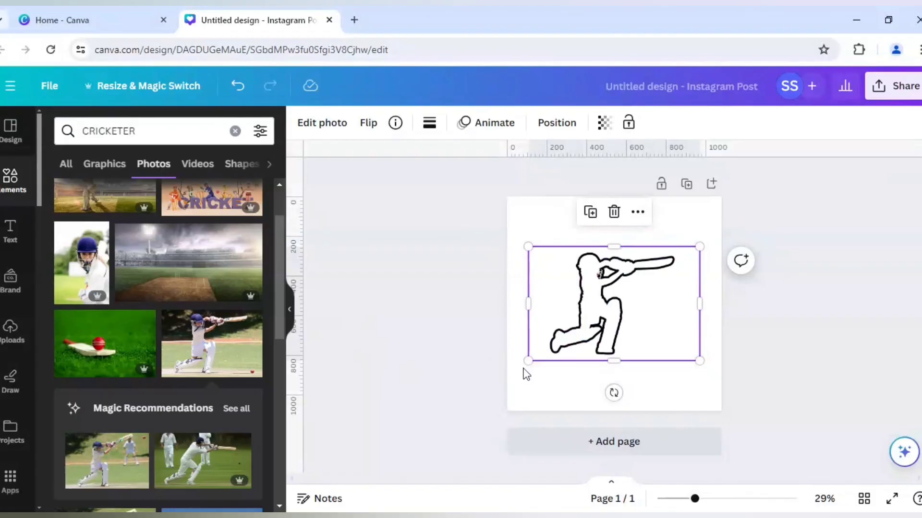